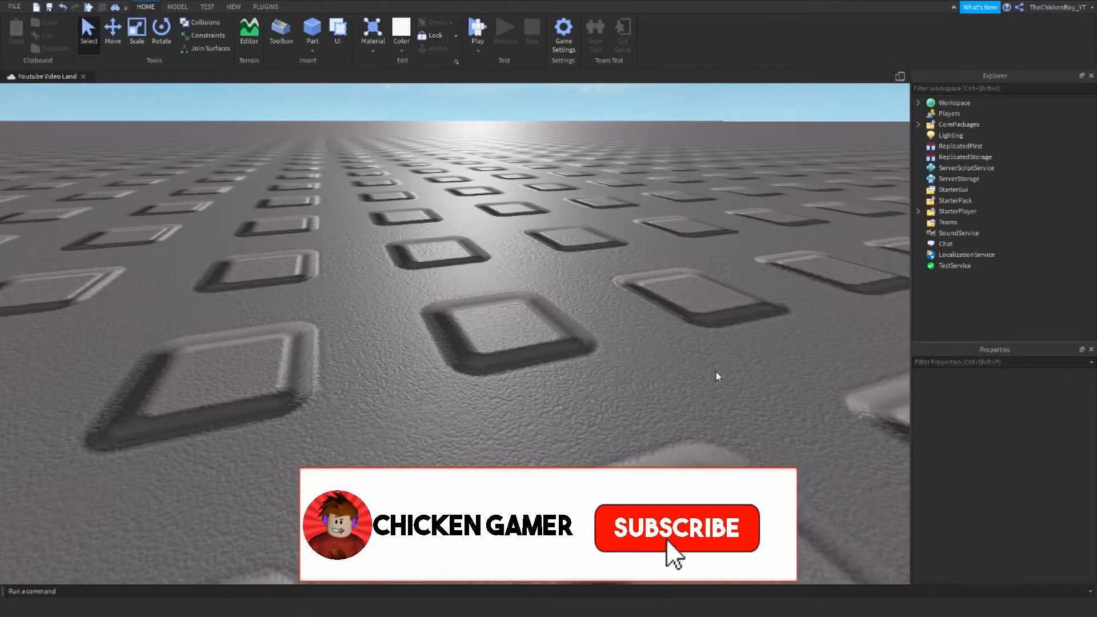
Show the Plugins ribbon tab with its installed plugin tools over the empty baseplate.
{"action": "left_click", "coordinate": [677, 528]}
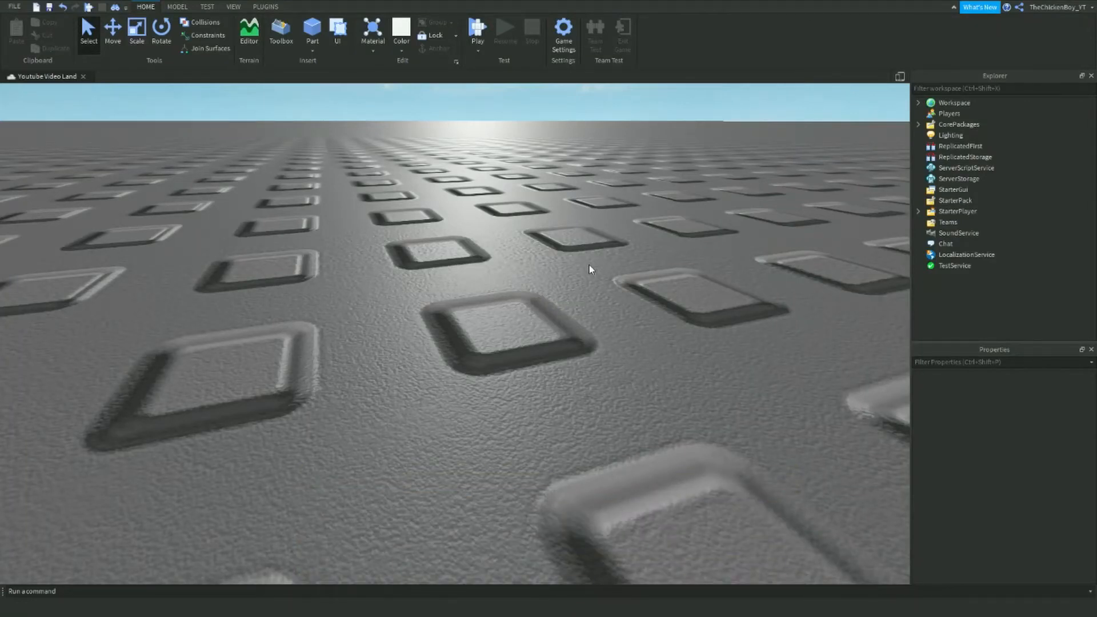
{"action": "left_click", "coordinate": [269, 7]}
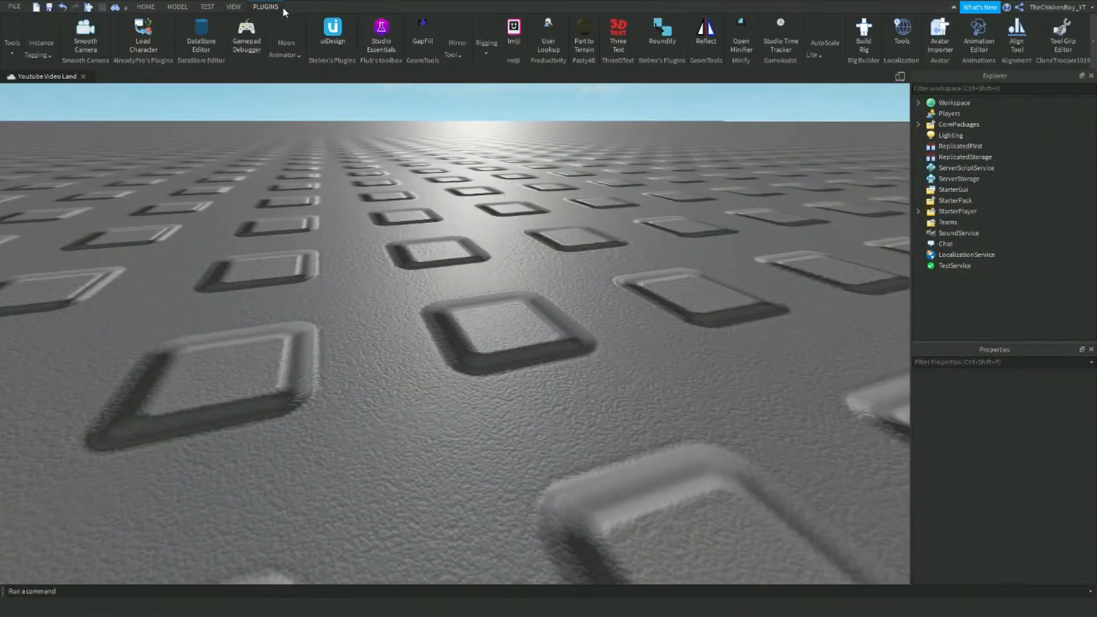
Use the Load Character plugin to spawn the entered player's avatar as an R15 rig.
{"action": "left_click", "coordinate": [143, 35]}
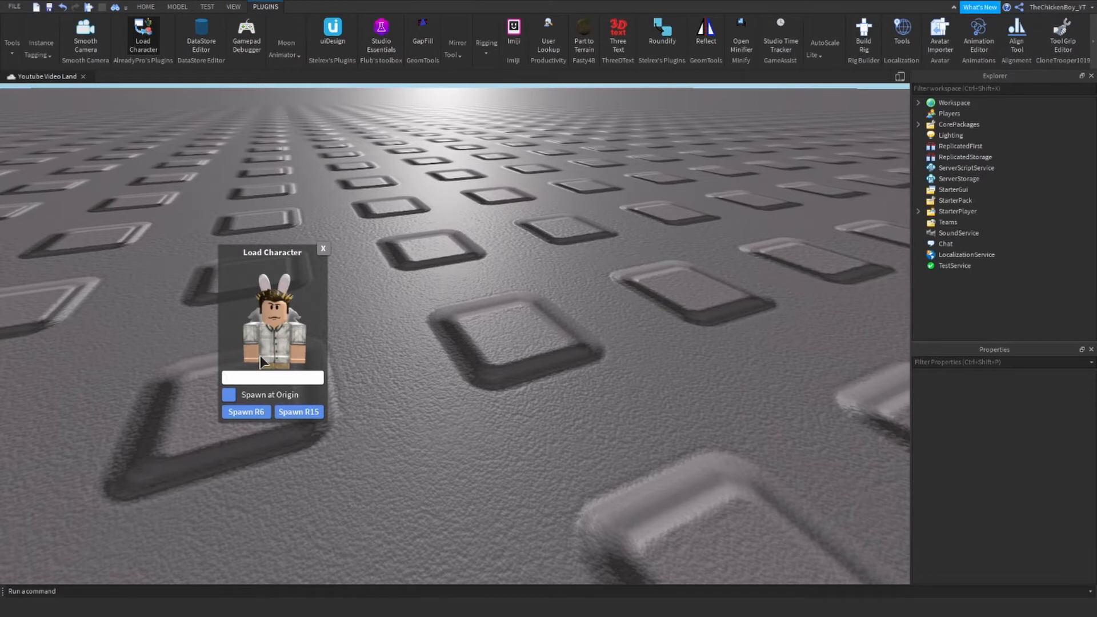
{"action": "mouse_move", "coordinate": [313, 367]}
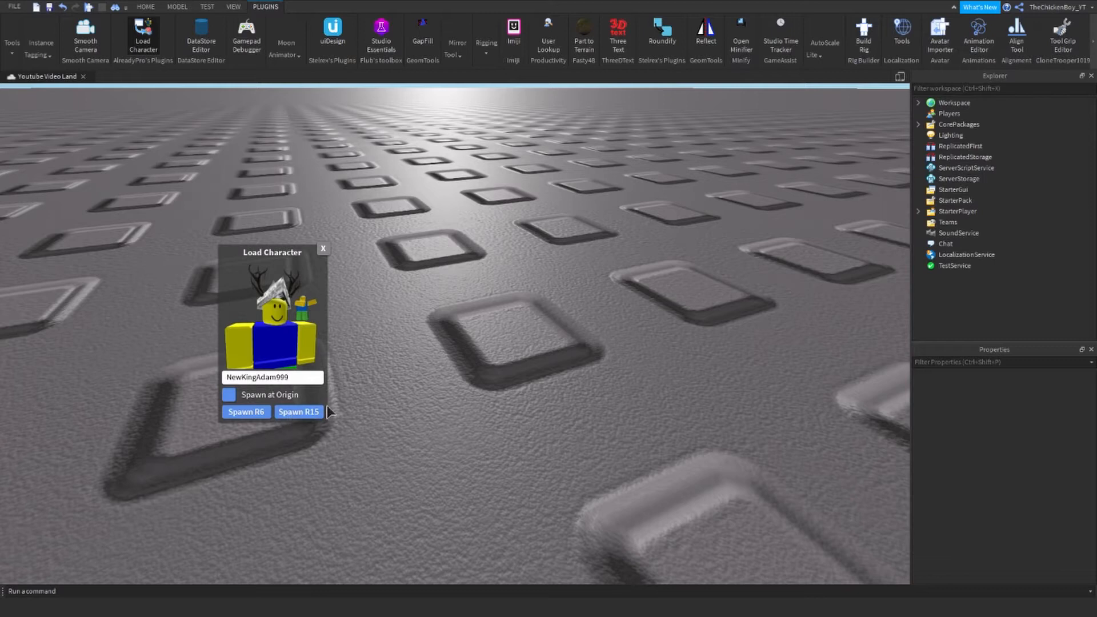
{"action": "left_click", "coordinate": [298, 412]}
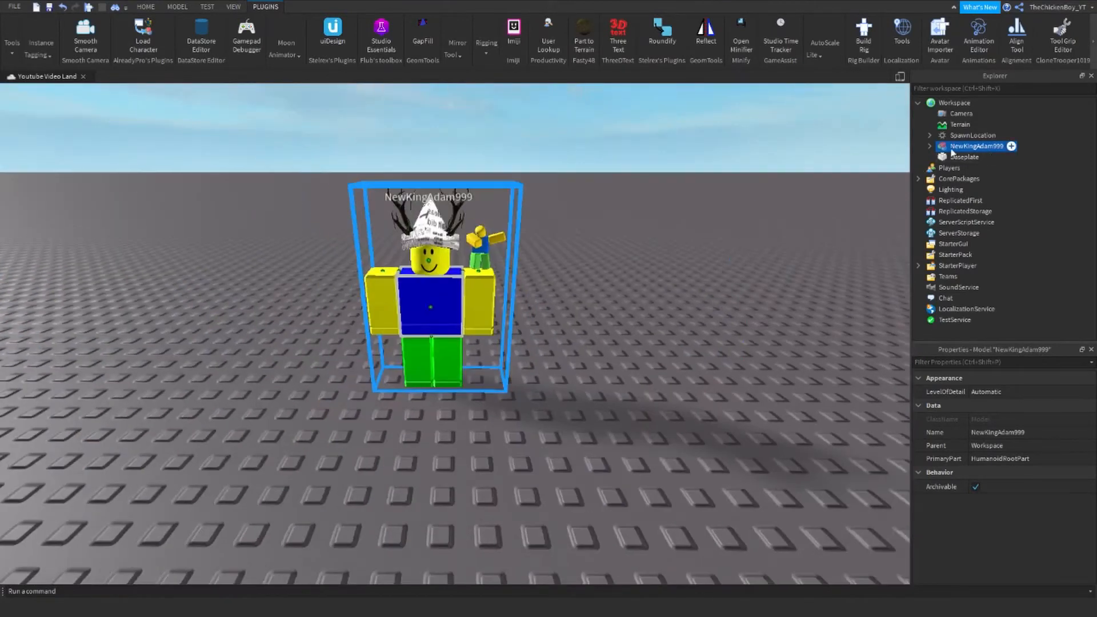
Rename the avatar model in the Explorer, typing 'Start' toward StarterCharacter.
{"action": "double_click", "coordinate": [973, 146]}
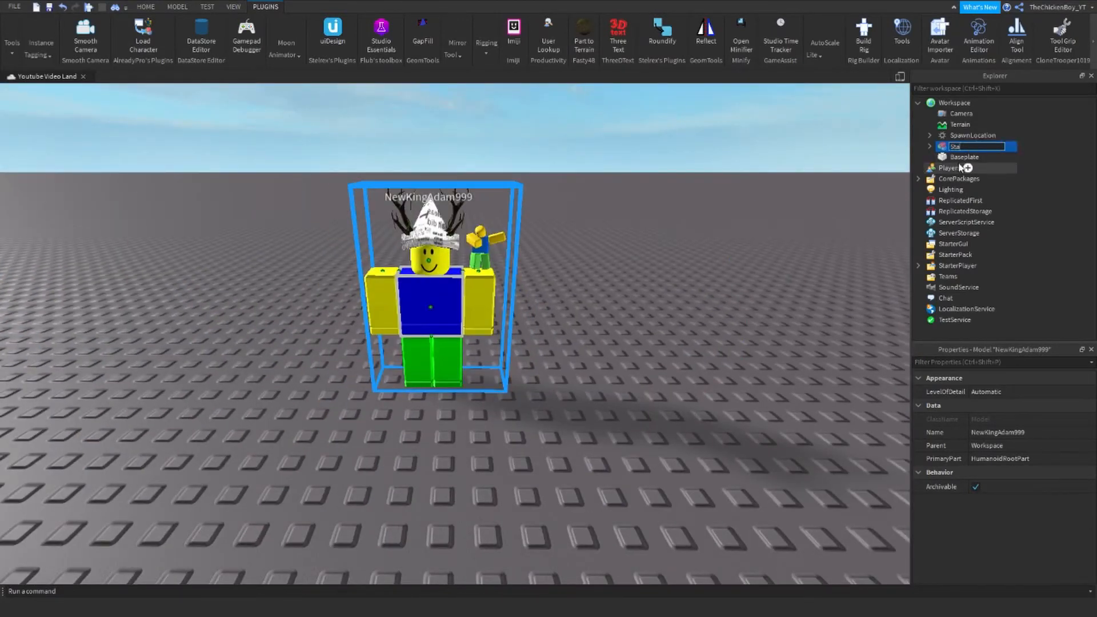
{"action": "type", "text": "StarterCharacter"}
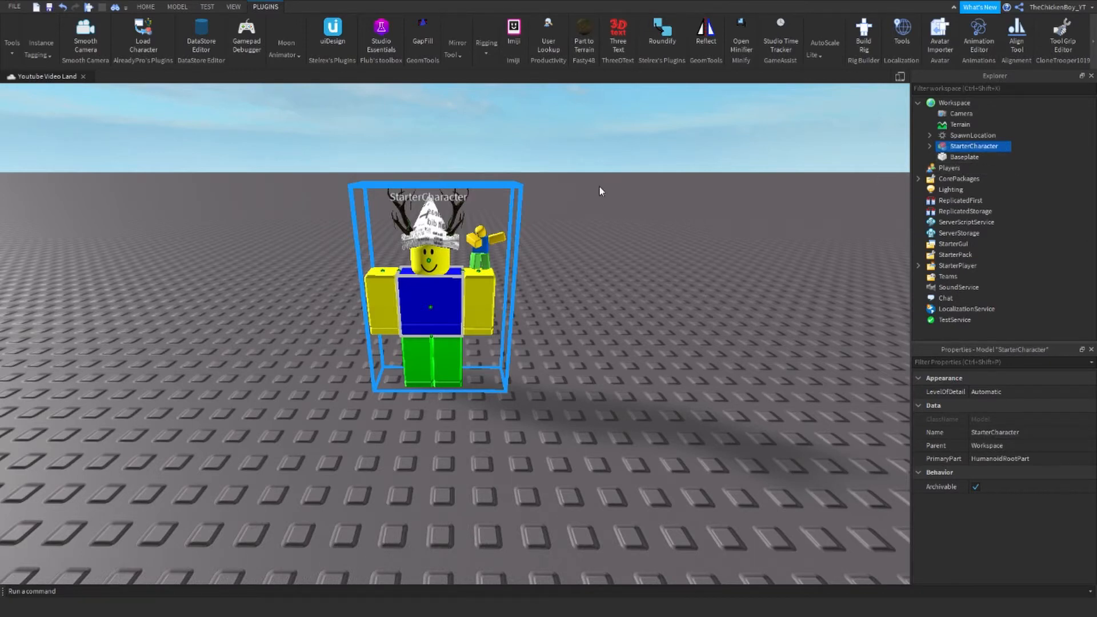
{"action": "left_click", "coordinate": [176, 7]}
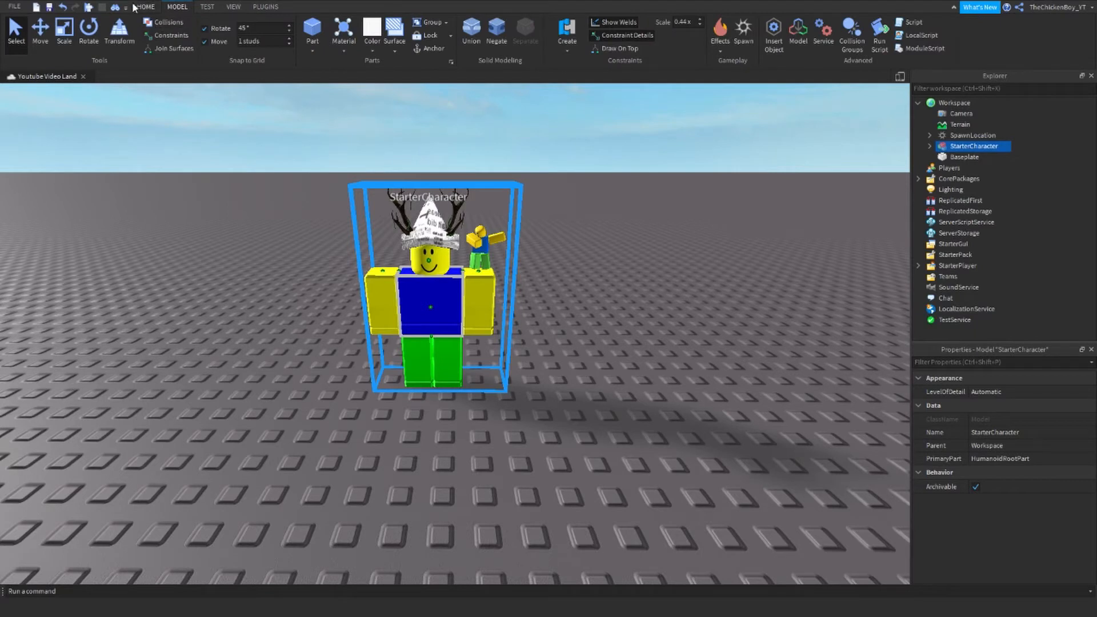
Expand StarterCharacter to inspect its parts and Body Colors, then reselect the whole model.
{"action": "left_click", "coordinate": [145, 7]}
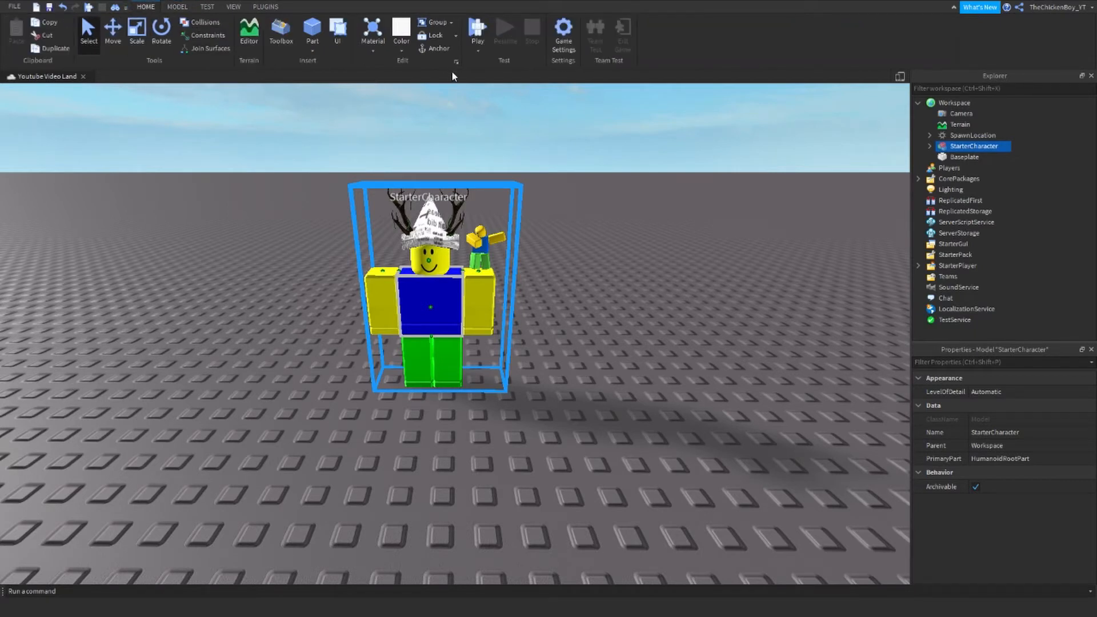
{"action": "left_click", "coordinate": [929, 146]}
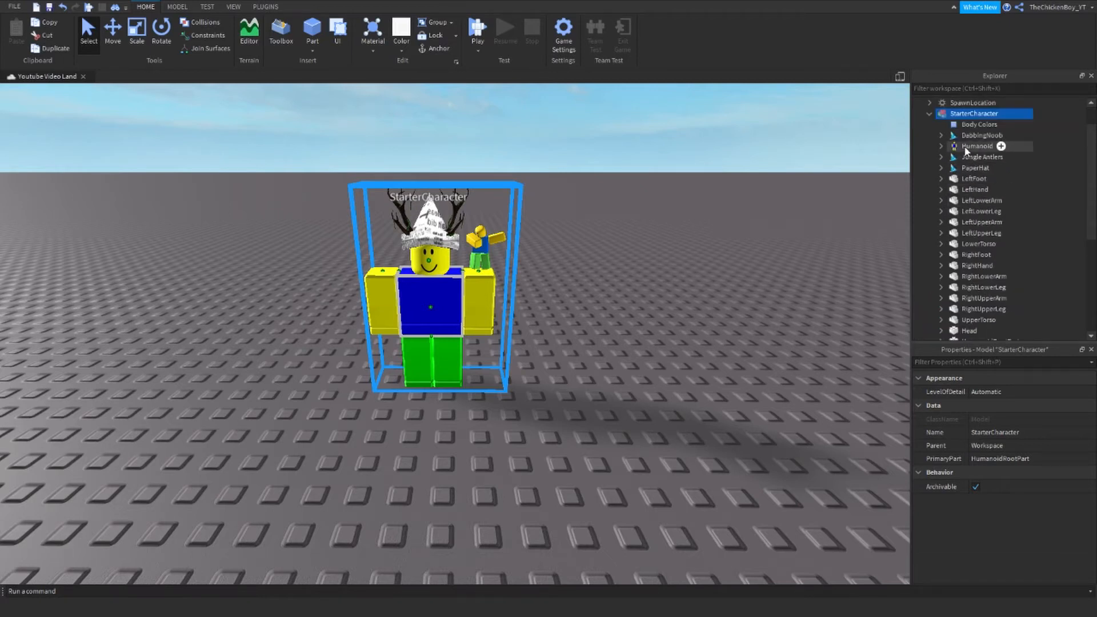
{"action": "left_click", "coordinate": [971, 146]}
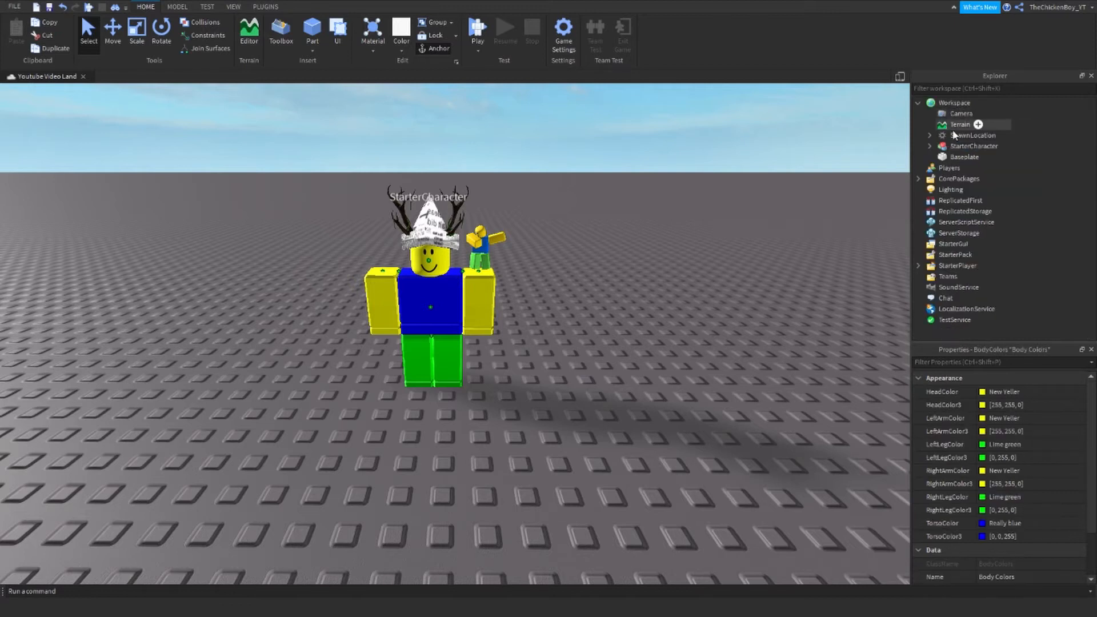
{"action": "left_click", "coordinate": [974, 146]}
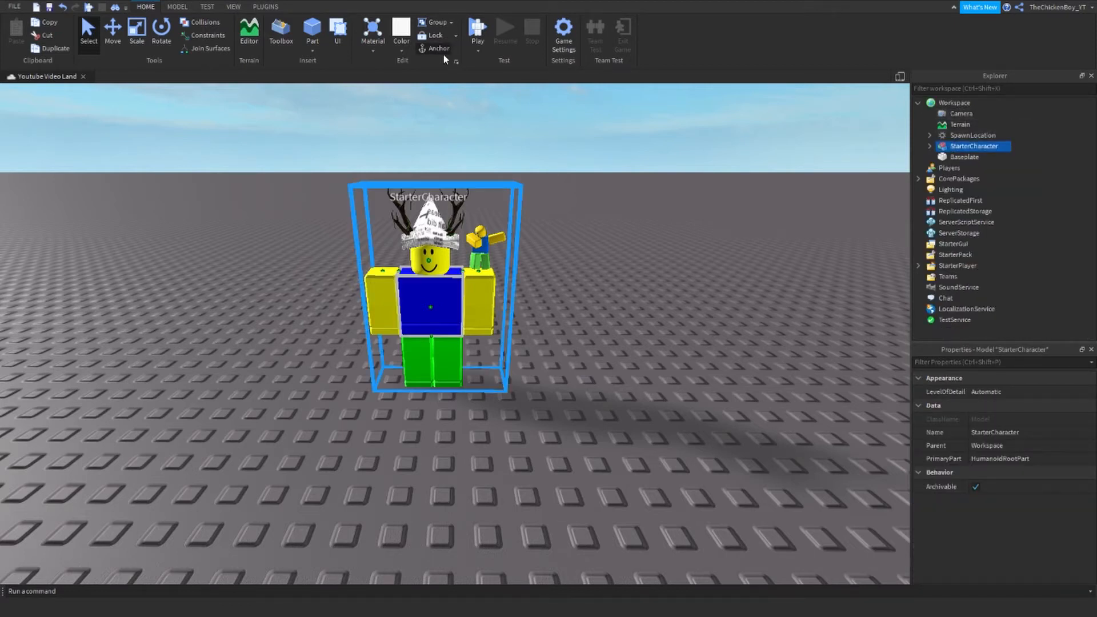
{"action": "mouse_move", "coordinate": [506, 121]}
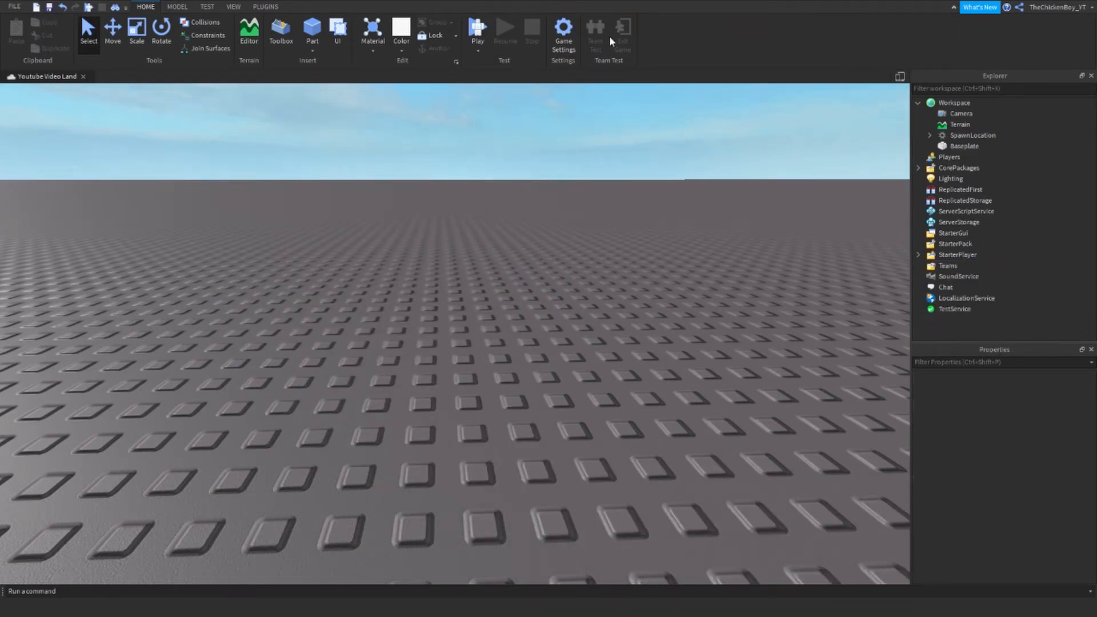
{"action": "left_click", "coordinate": [477, 28]}
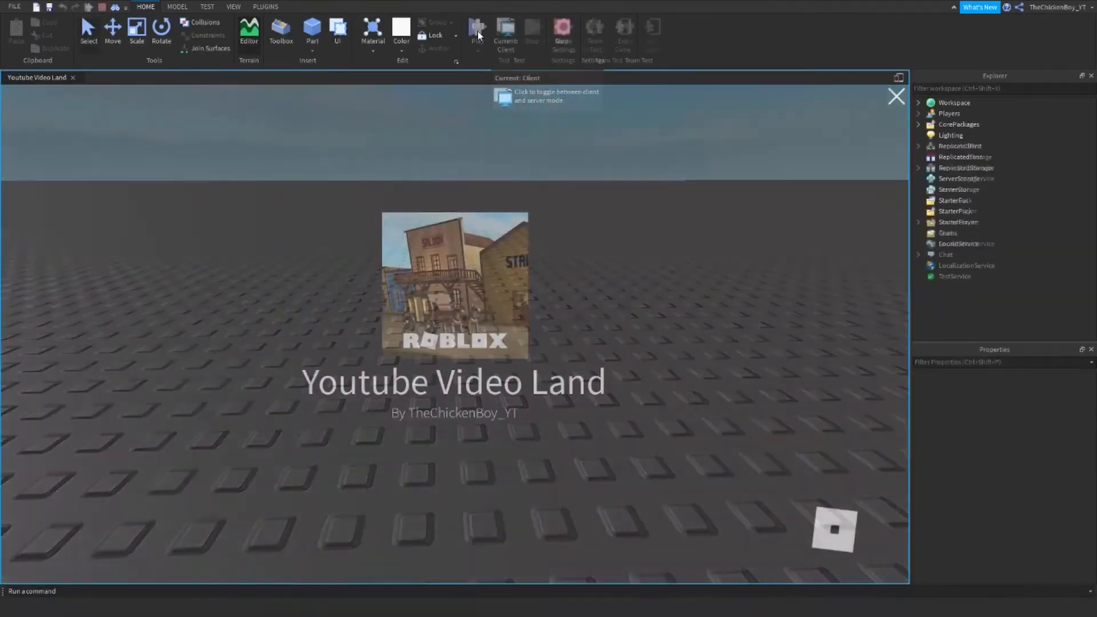
{"action": "left_click", "coordinate": [475, 26]}
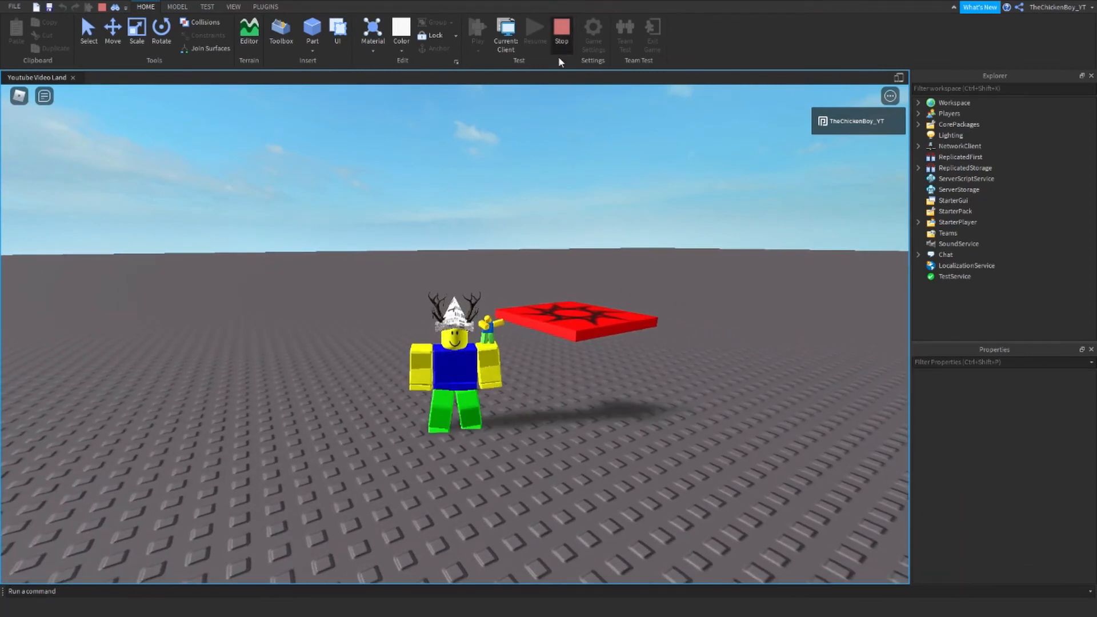
{"action": "left_click", "coordinate": [562, 27]}
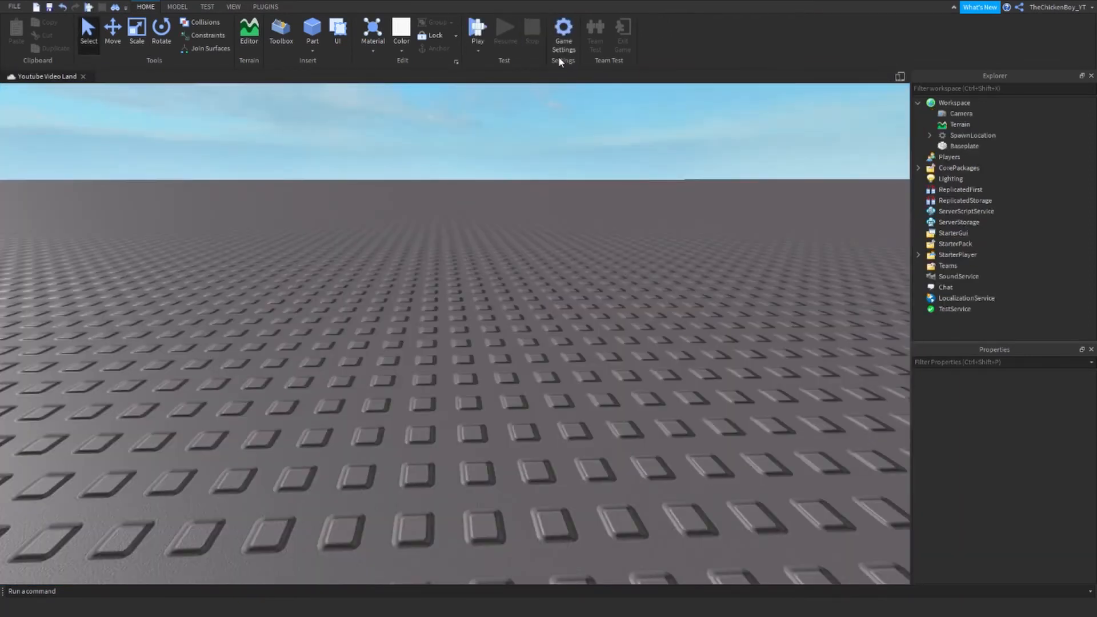